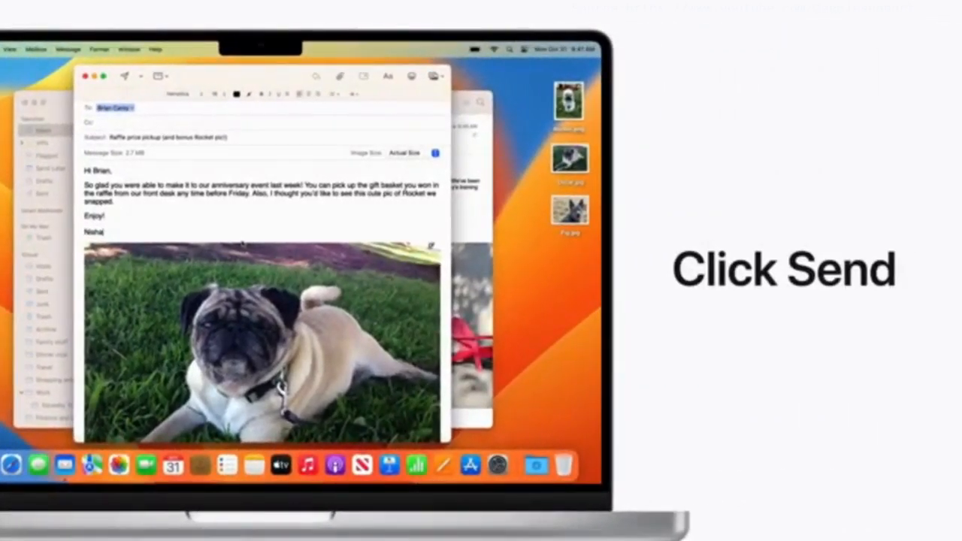
# Step: Send the raffle prize pickup email with the pug photo
pyautogui.click(127, 75)
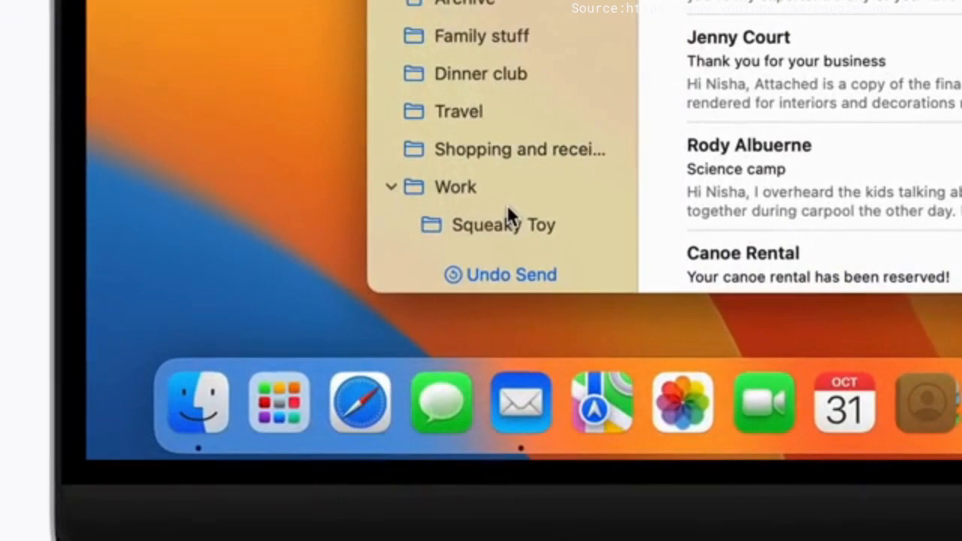
pyautogui.moveTo(499, 274)
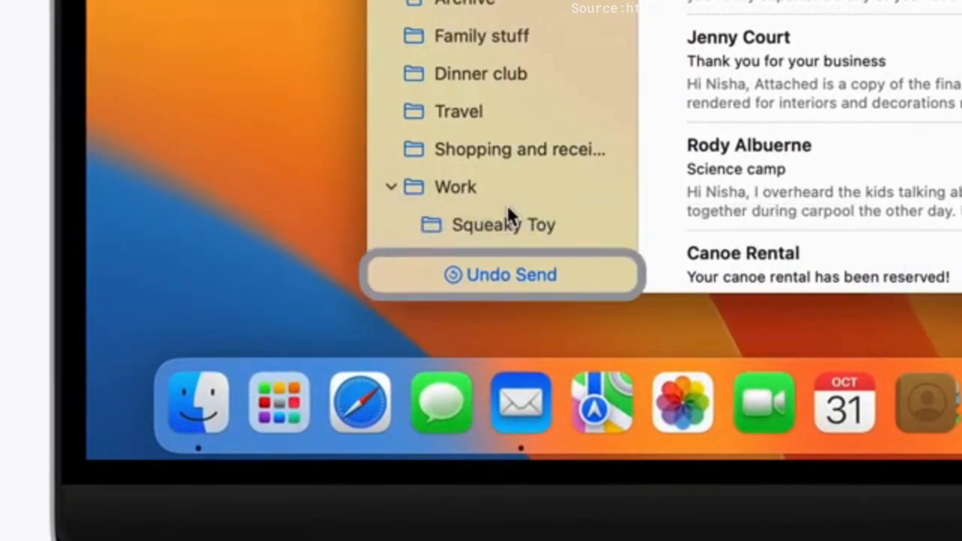